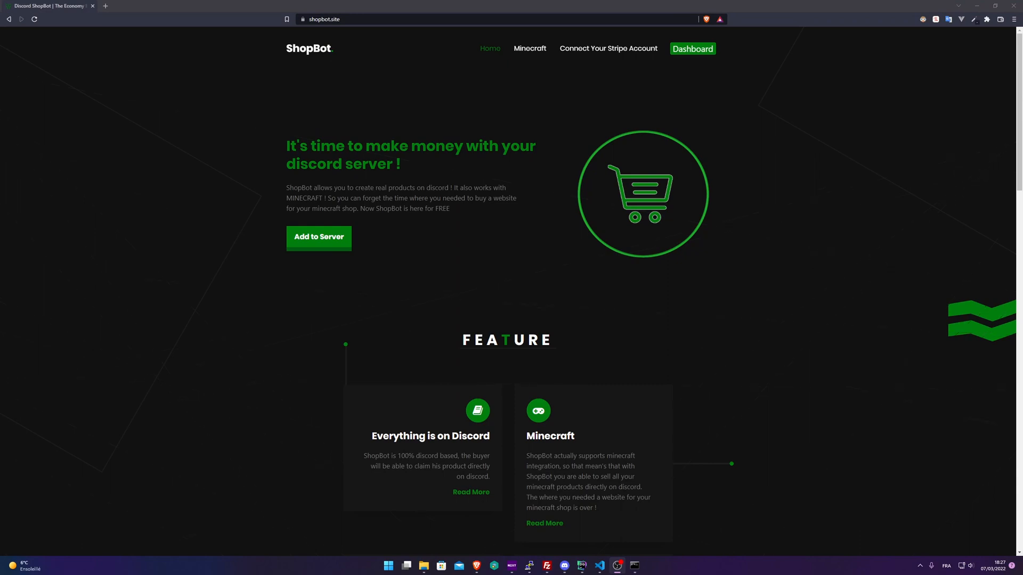
pyautogui.moveTo(457, 427)
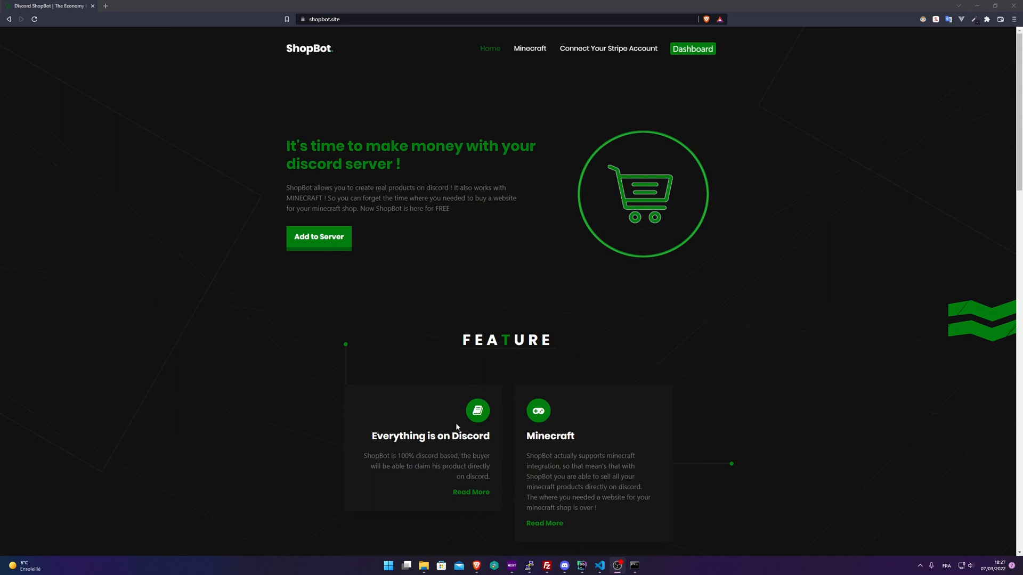
pyautogui.moveTo(607, 48)
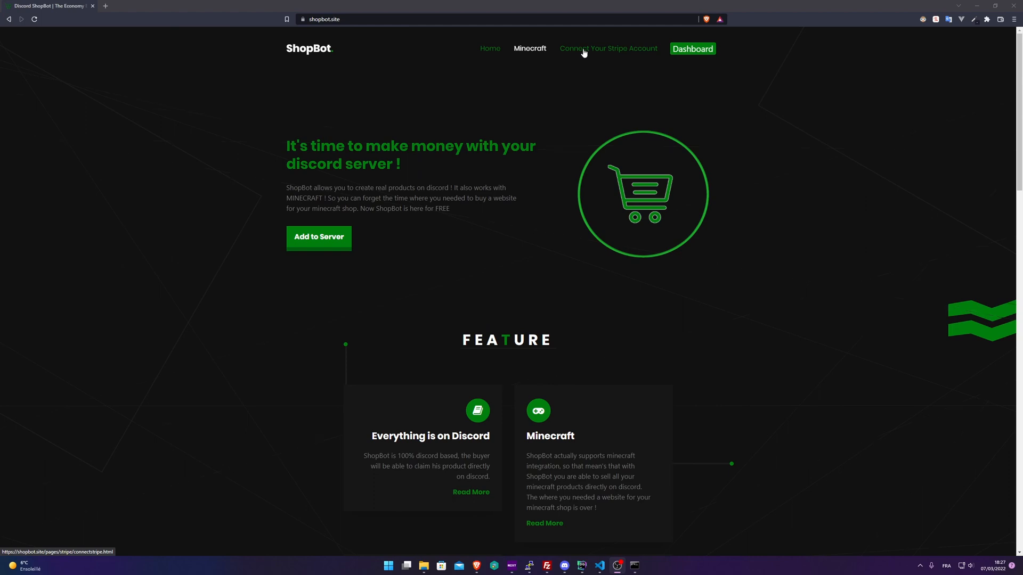
pyautogui.moveTo(352, 251)
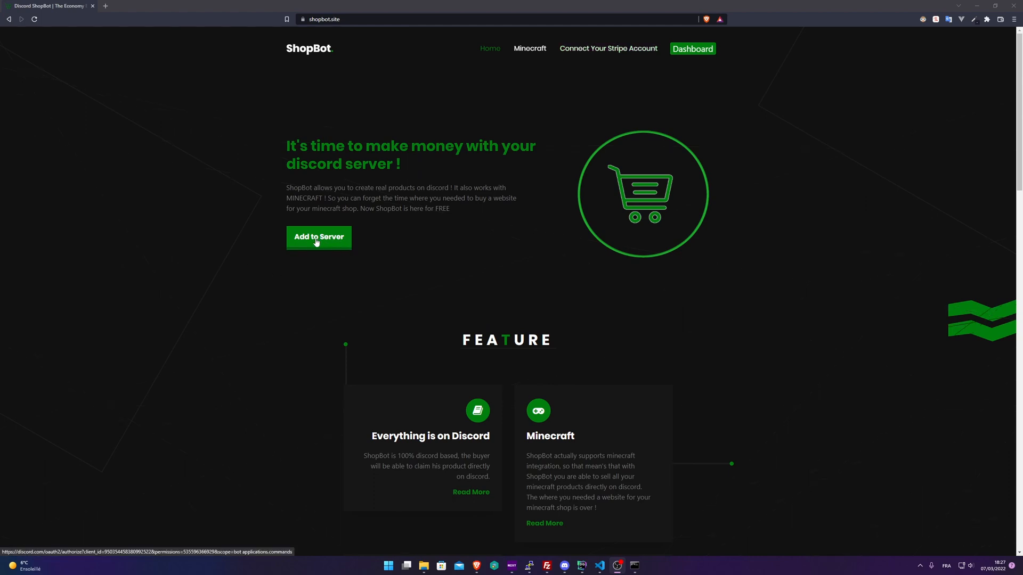
pyautogui.moveTo(302, 246)
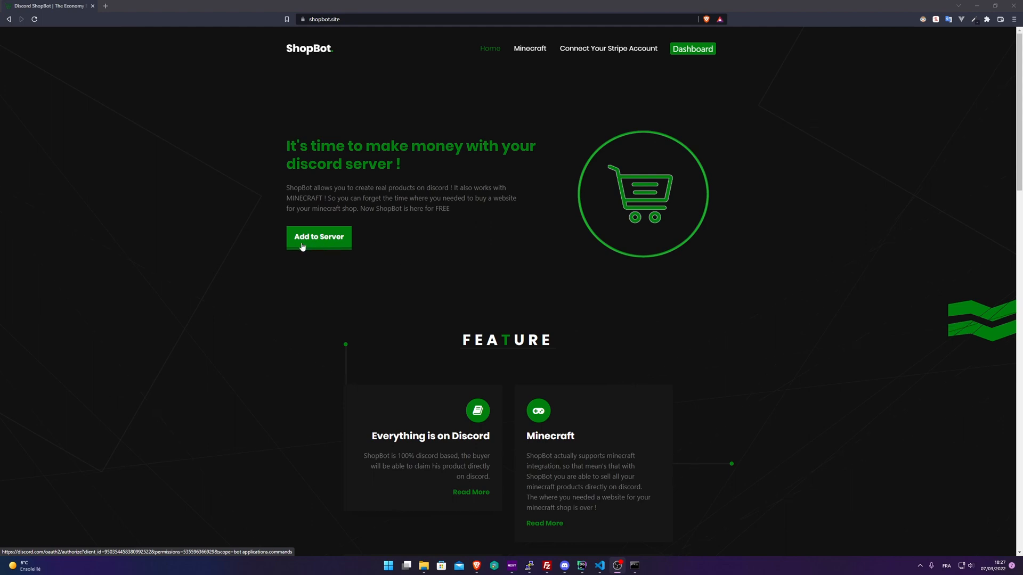
# - Launch ShopBot's 'Add to Server' invite, then cancel the Discord authorization prompt
pyautogui.click(319, 237)
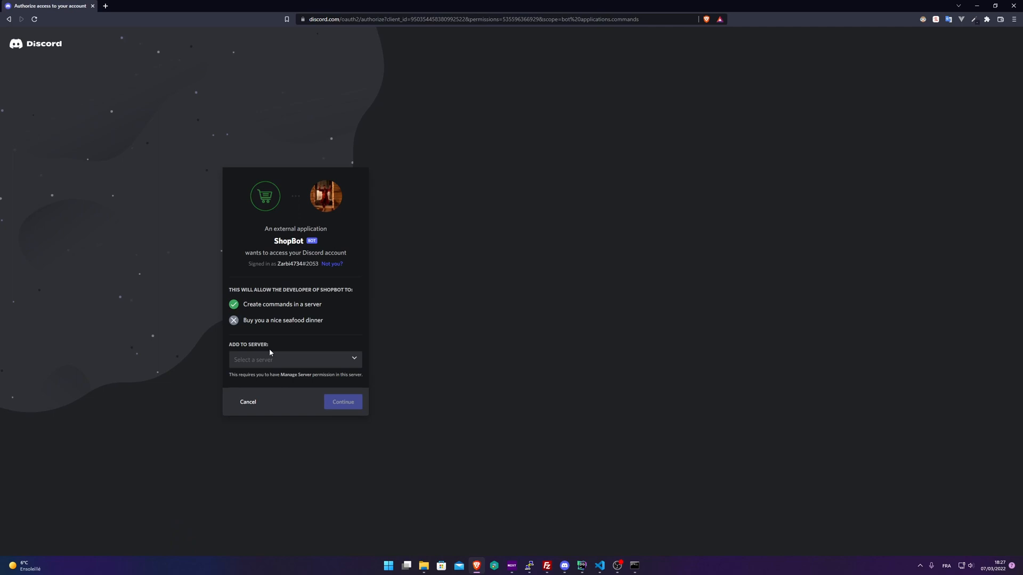
pyautogui.moveTo(248, 402)
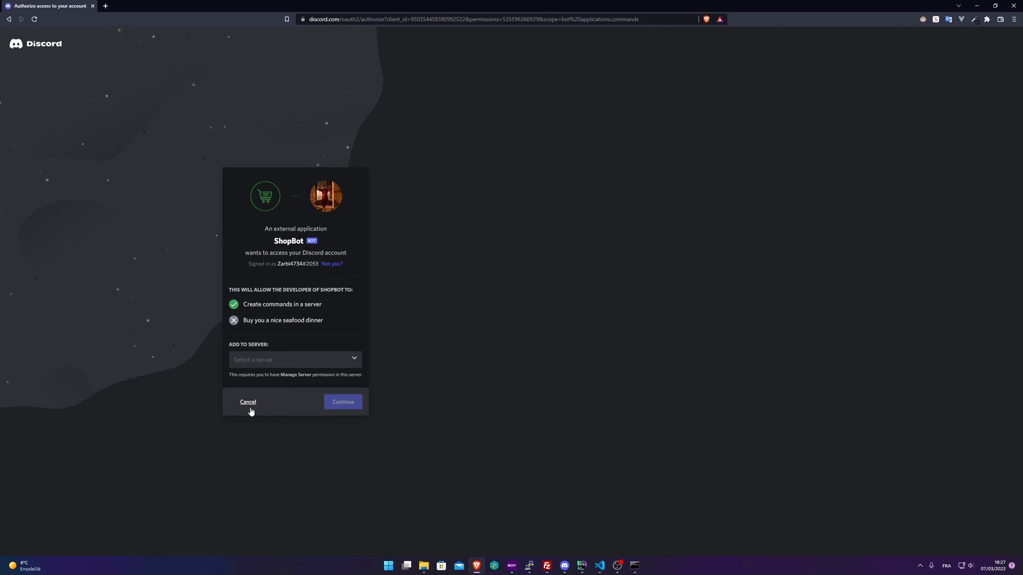
pyautogui.click(342, 402)
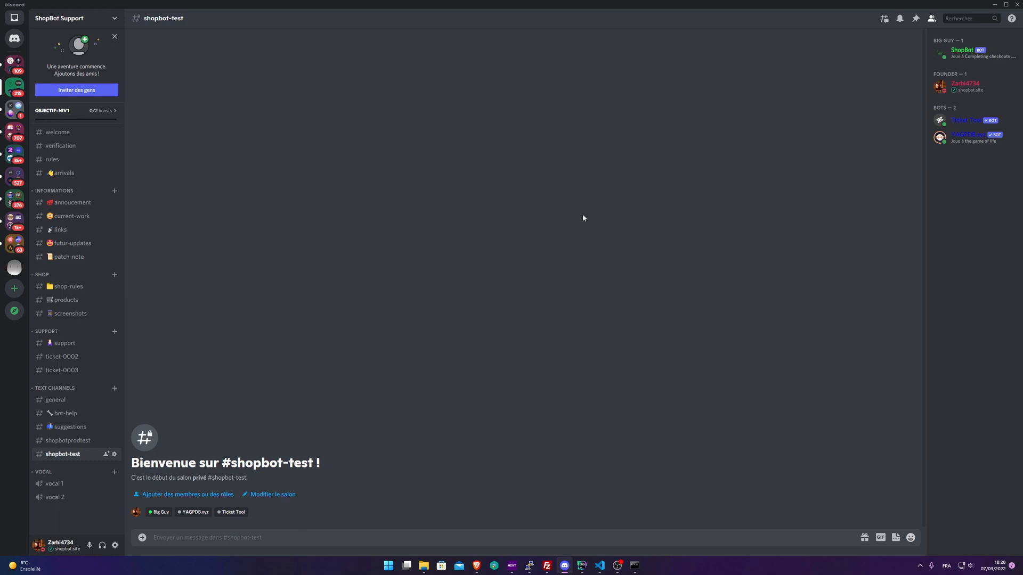
pyautogui.moveTo(347, 144)
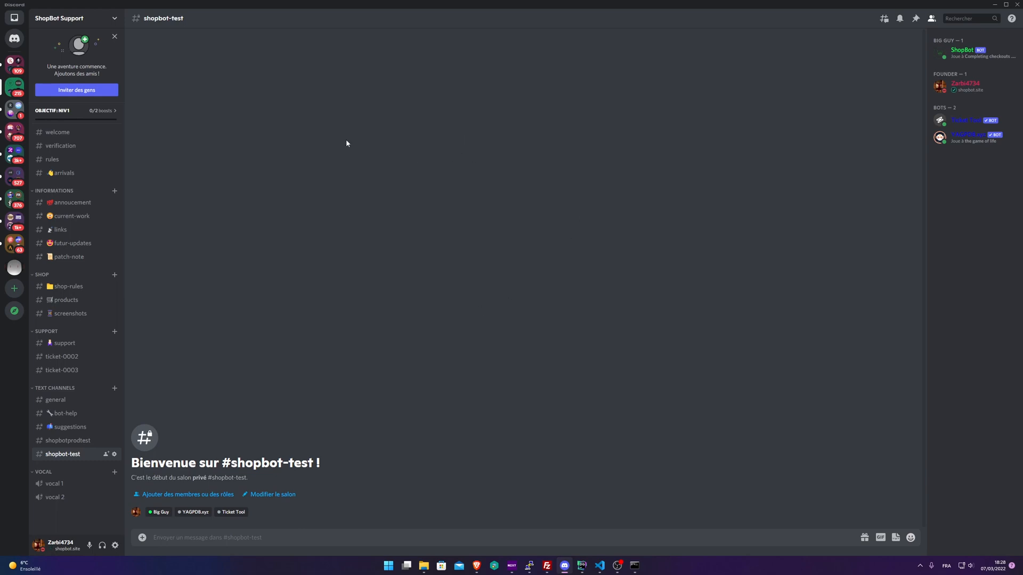
pyautogui.moveTo(92, 19)
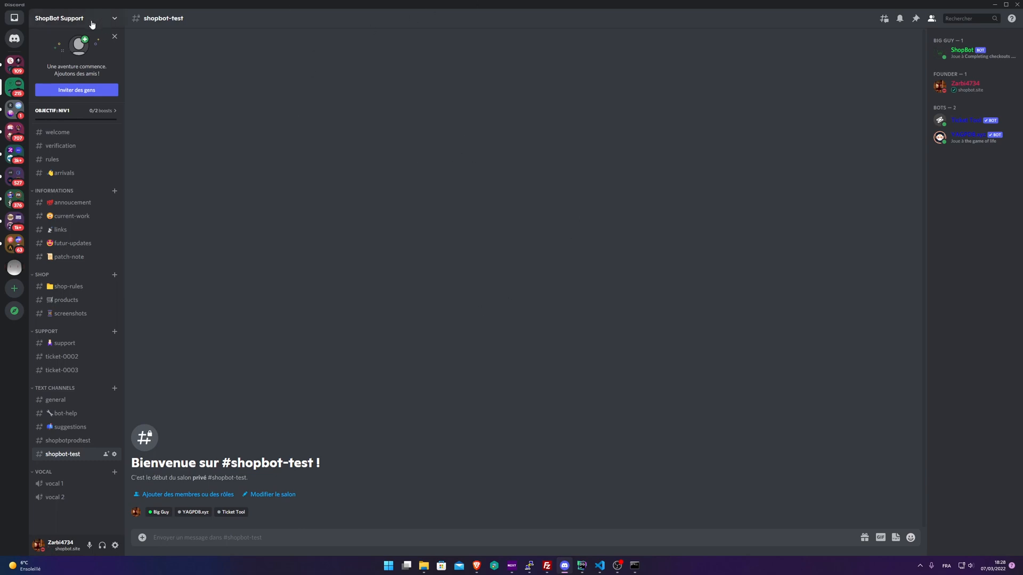
pyautogui.moveTo(592, 158)
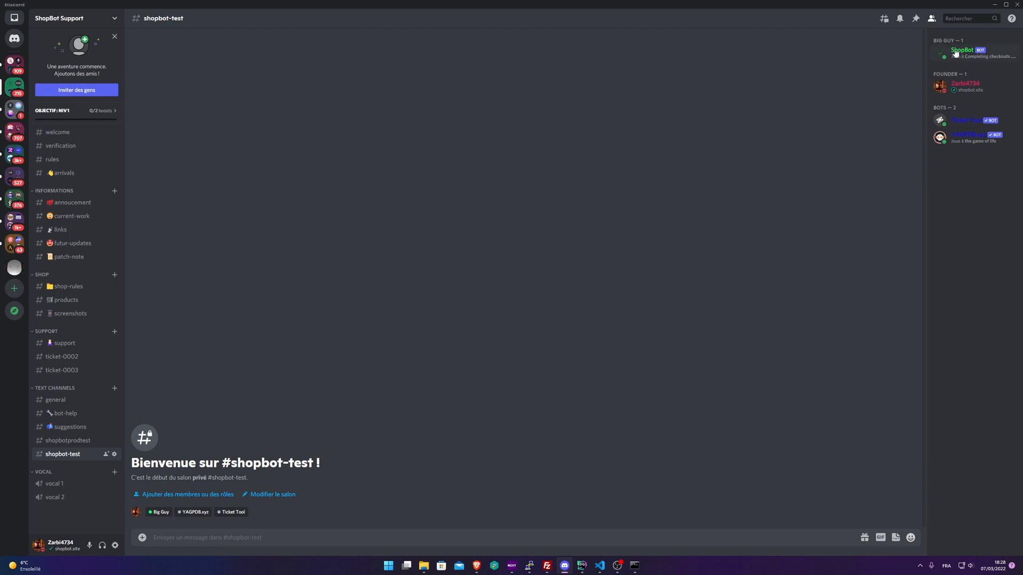
pyautogui.moveTo(579, 203)
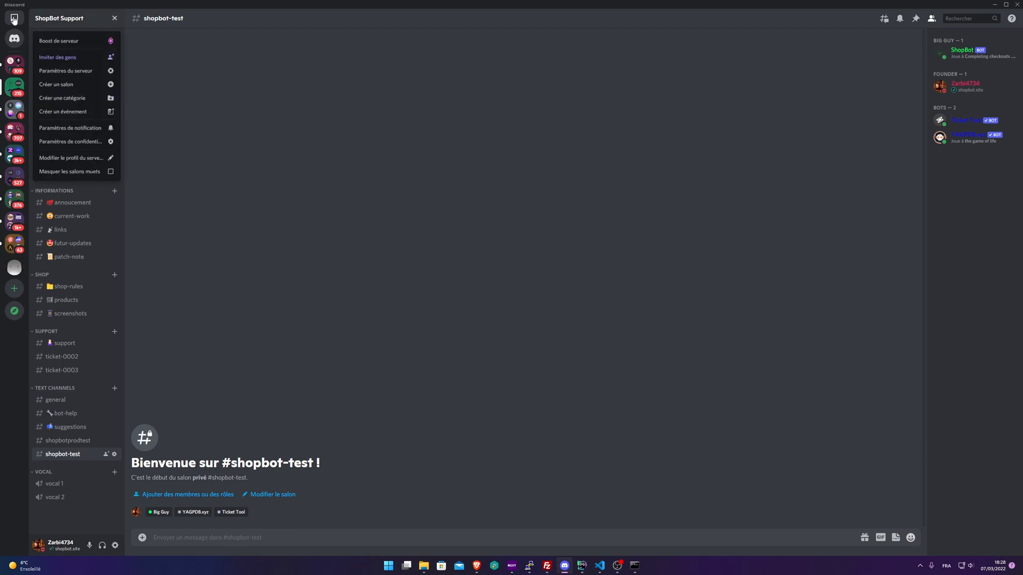
# - Delete the existing red ShopAdmin role from the server's Rôles settings and confirm
pyautogui.click(65, 71)
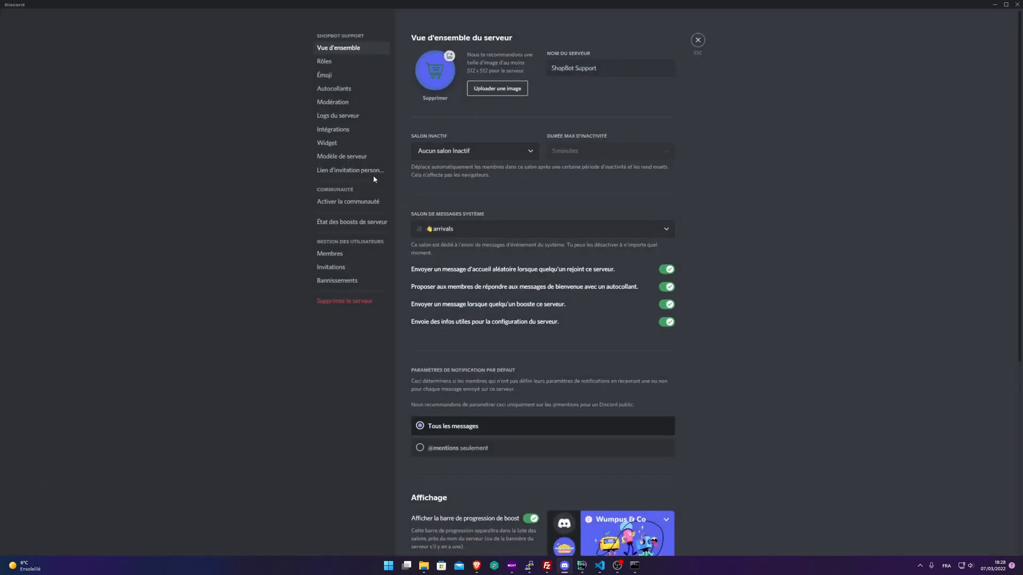
pyautogui.click(324, 60)
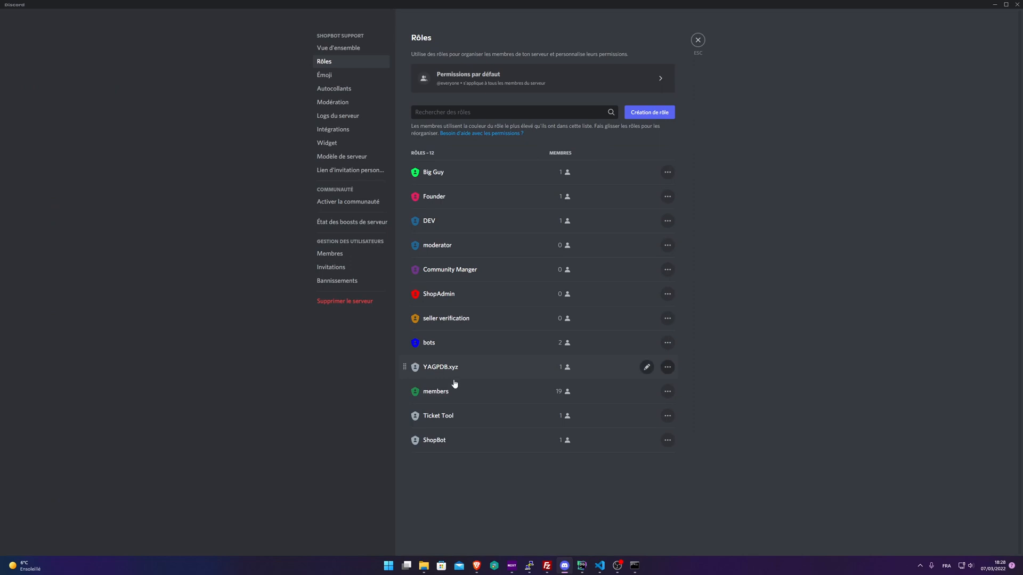
pyautogui.moveTo(448, 295)
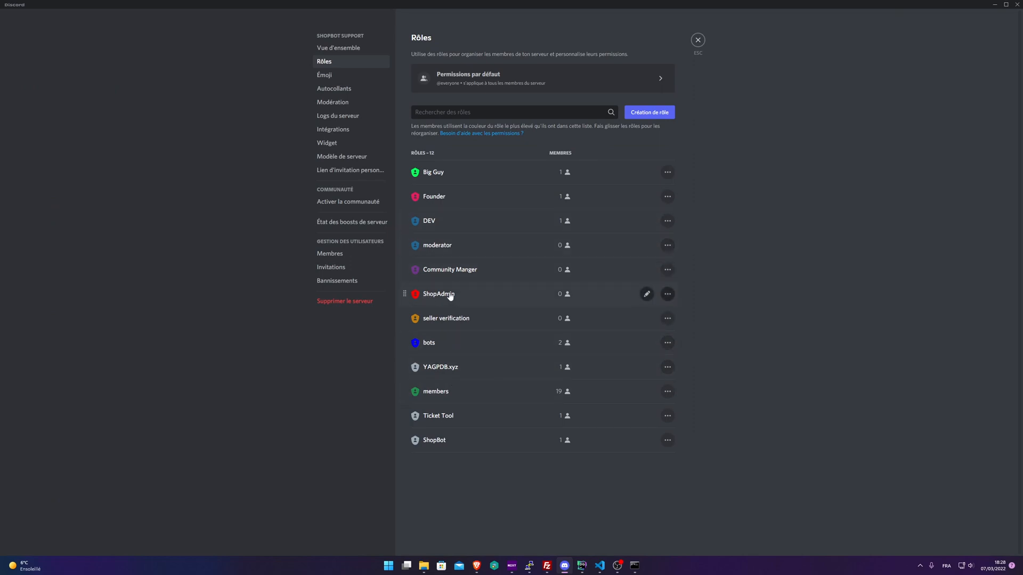
pyautogui.moveTo(667, 294)
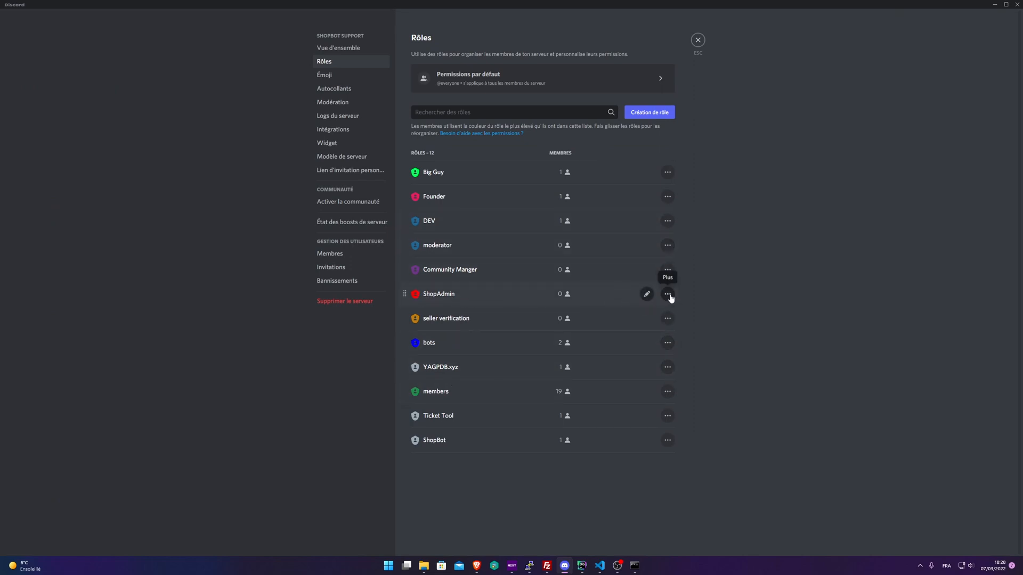
pyautogui.click(667, 294)
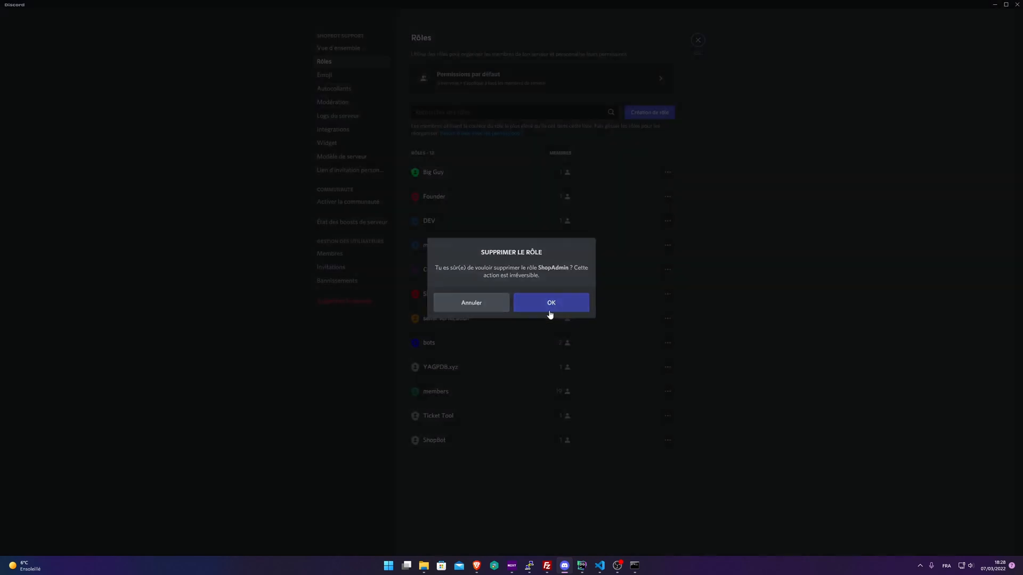
pyautogui.click(551, 302)
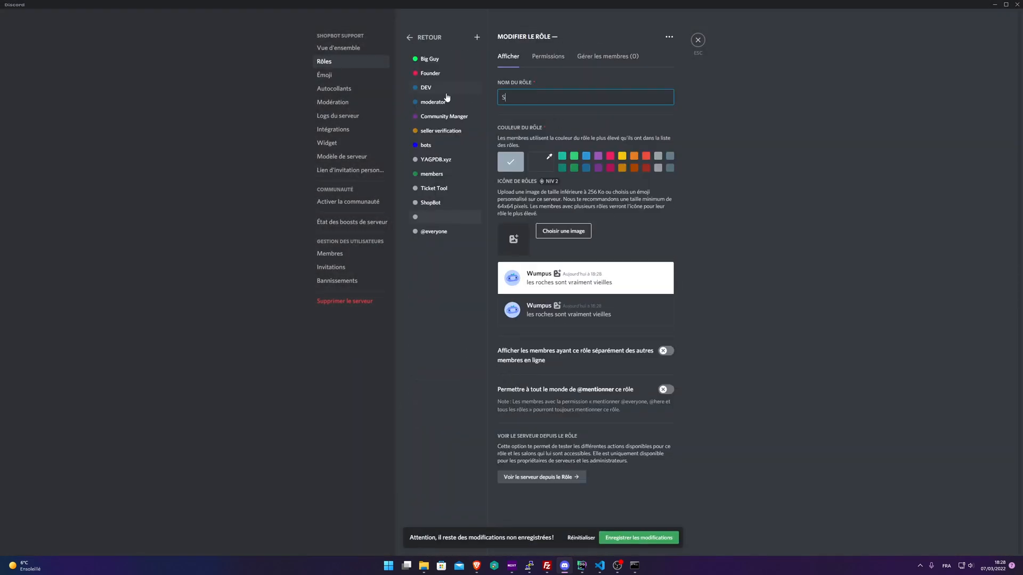
# - Name the new role 'ShopAdmin', color it green, and save the changes
pyautogui.write('ShopAdm')
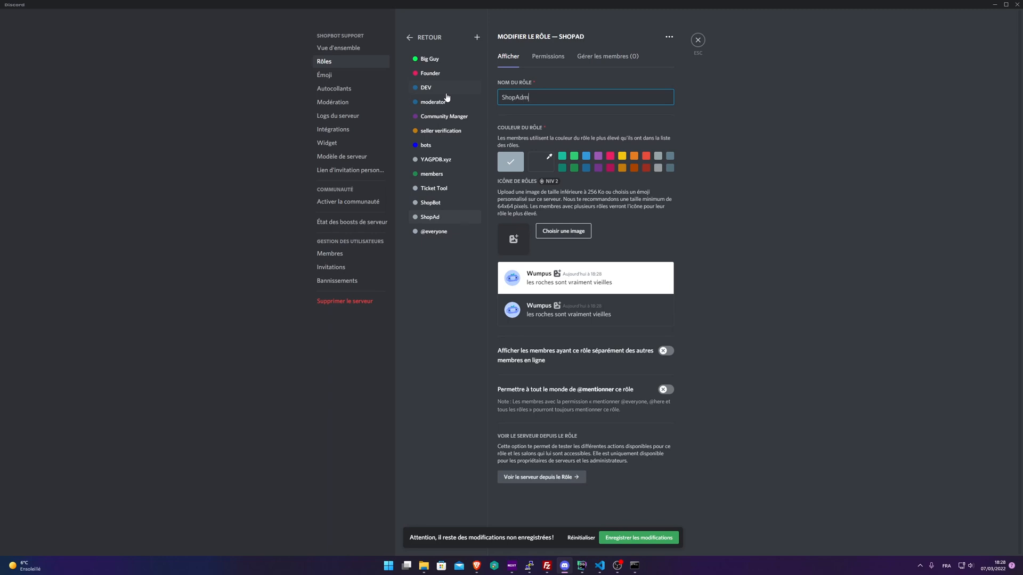
pyautogui.write('in')
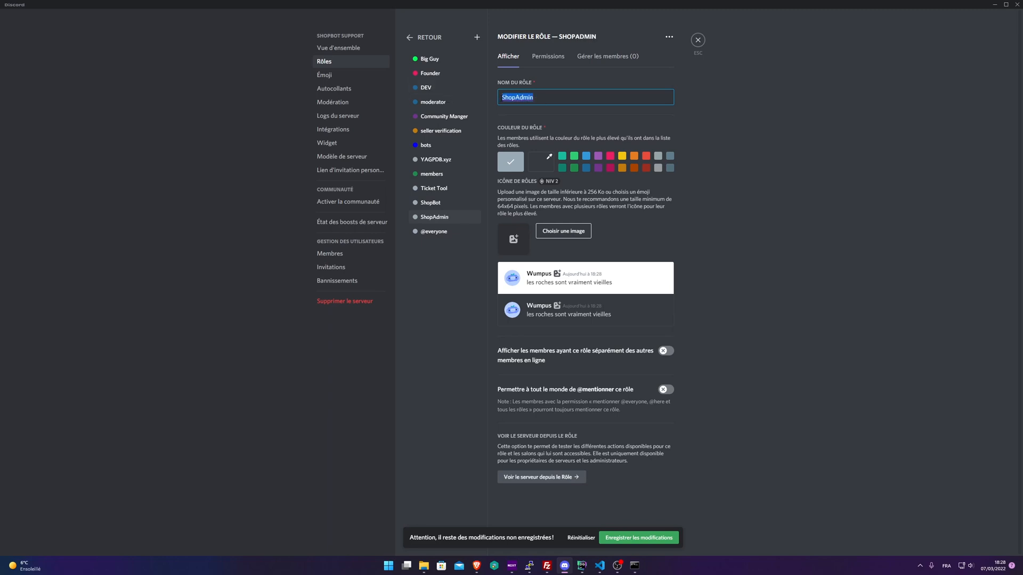
pyautogui.moveTo(514, 131)
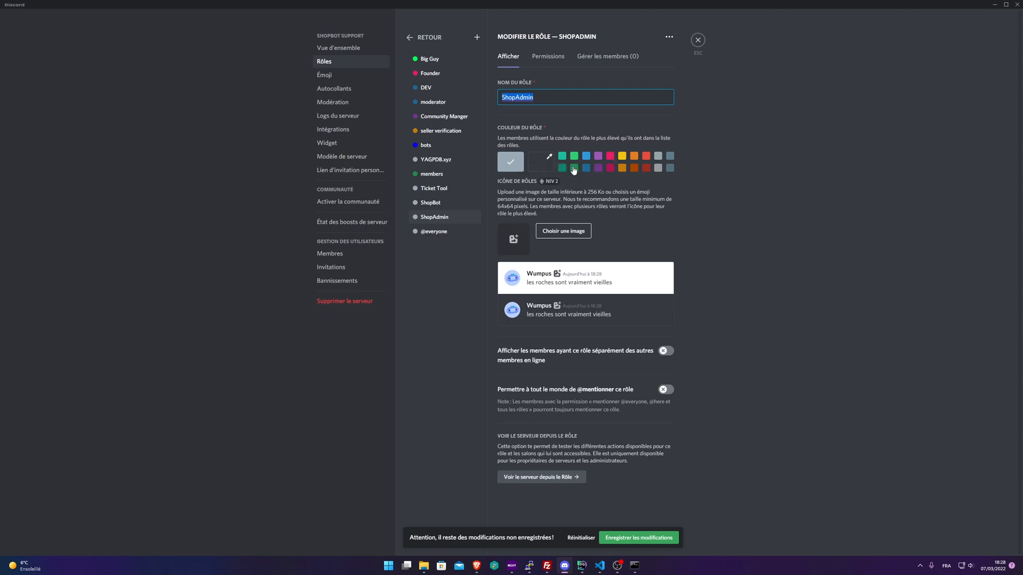
pyautogui.click(573, 167)
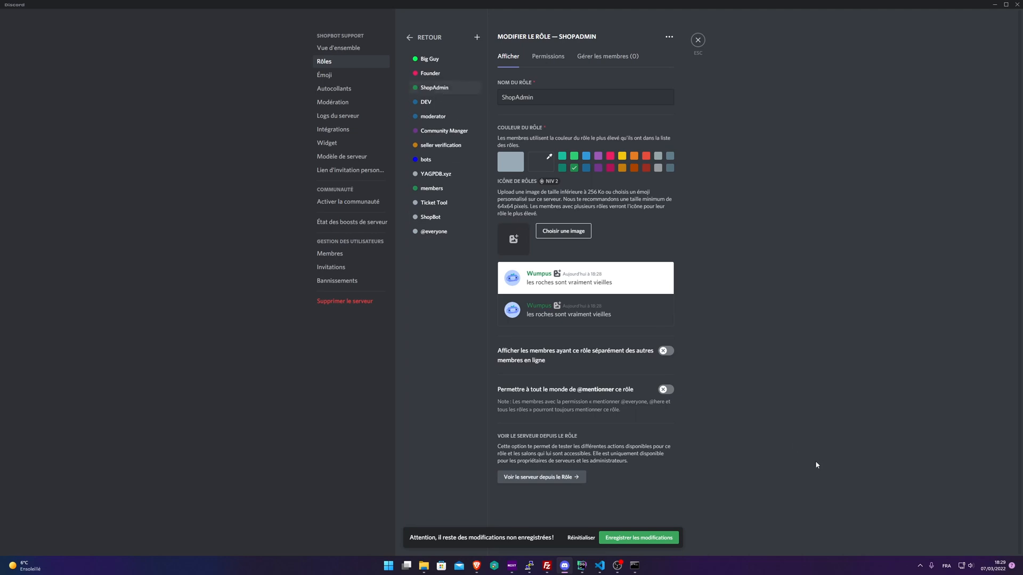
pyautogui.click(638, 537)
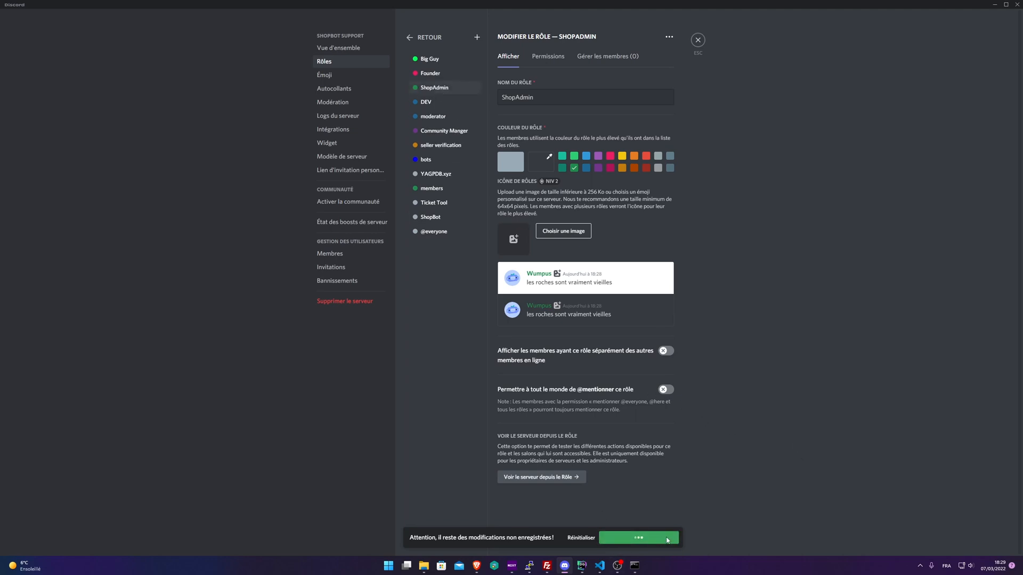
pyautogui.click(638, 536)
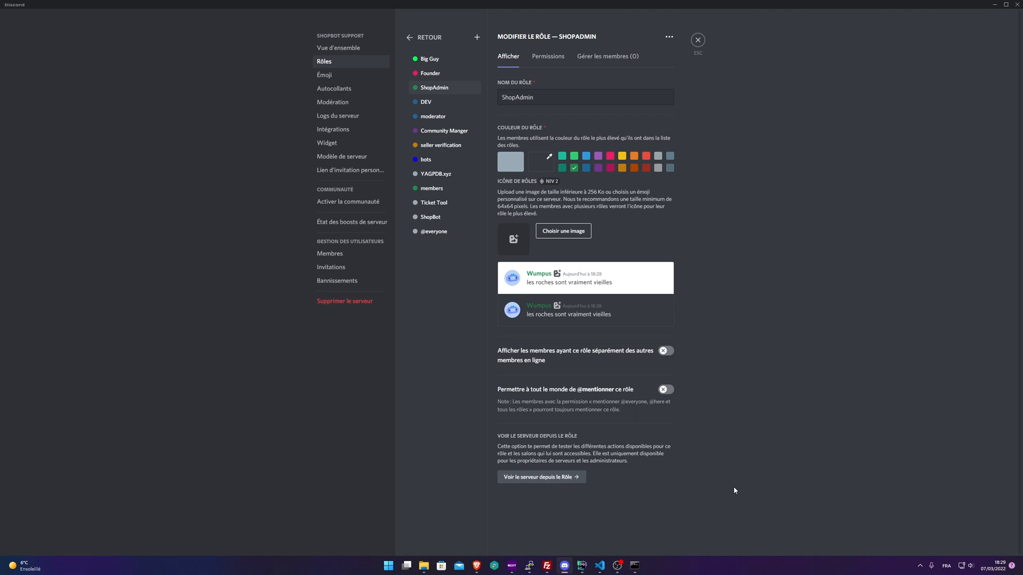
# - Exit server settings and assign the ShopAdmin role to your own member profile
pyautogui.click(697, 40)
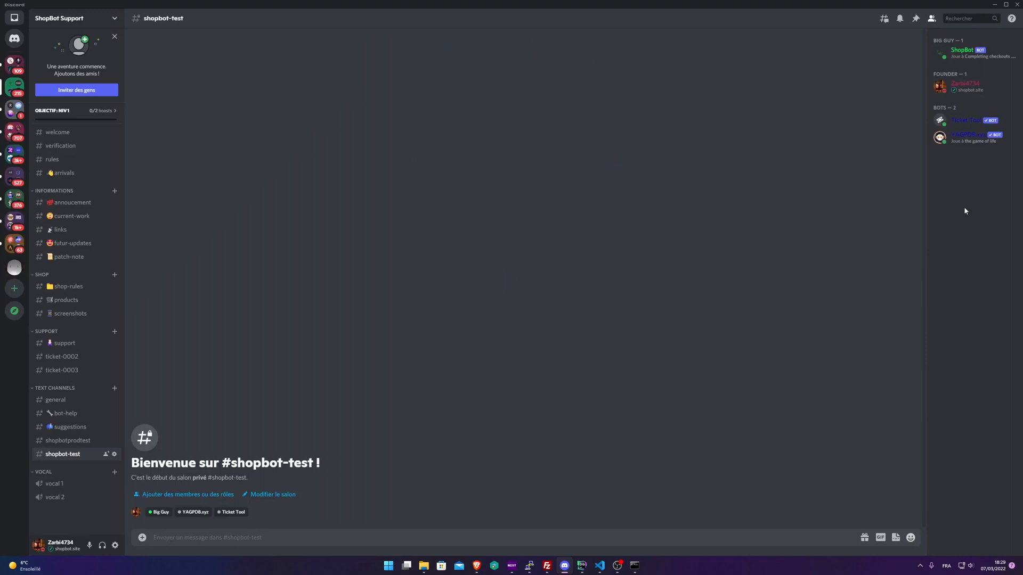
pyautogui.click(963, 83)
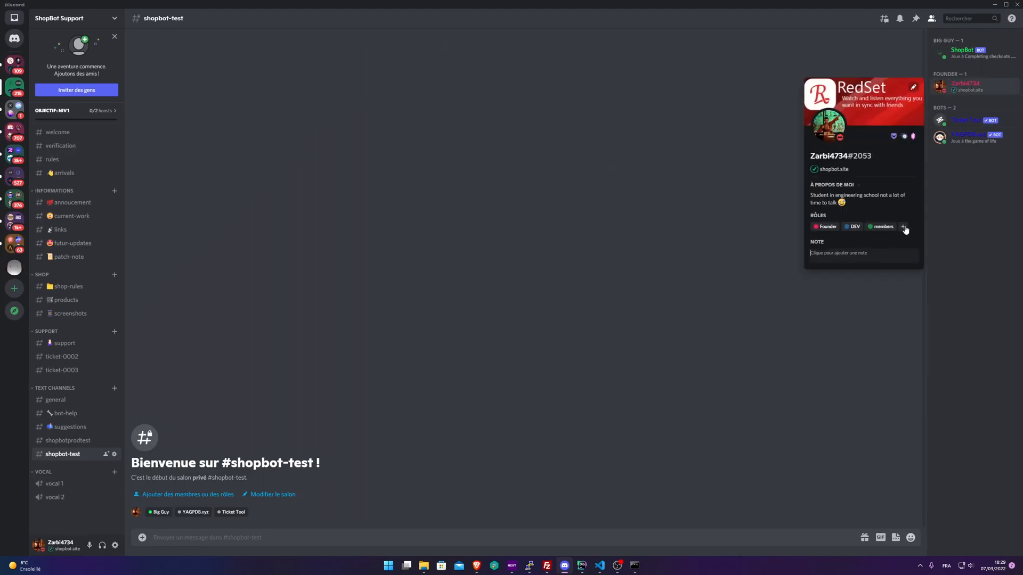
pyautogui.click(904, 226)
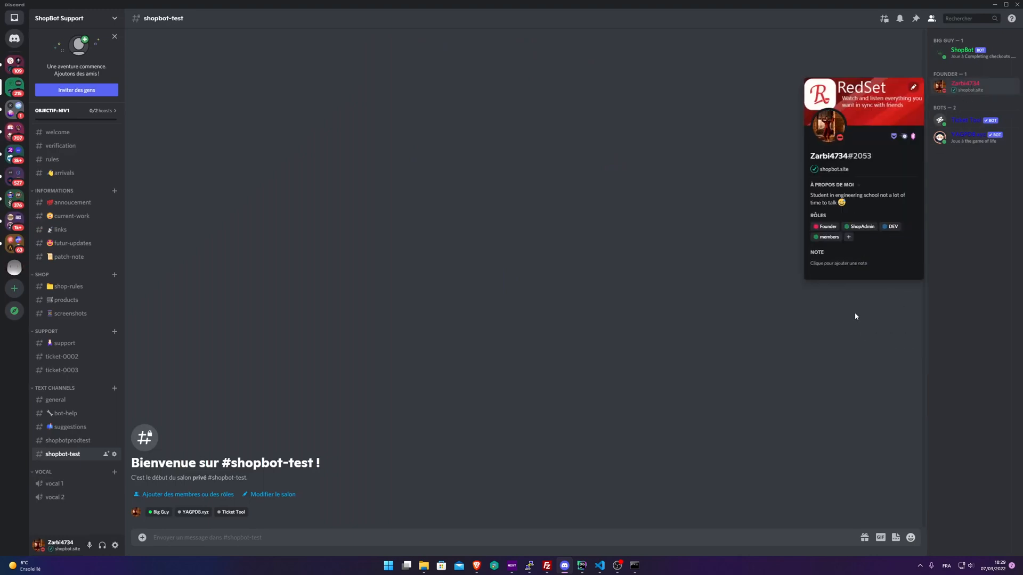
pyautogui.click(622, 365)
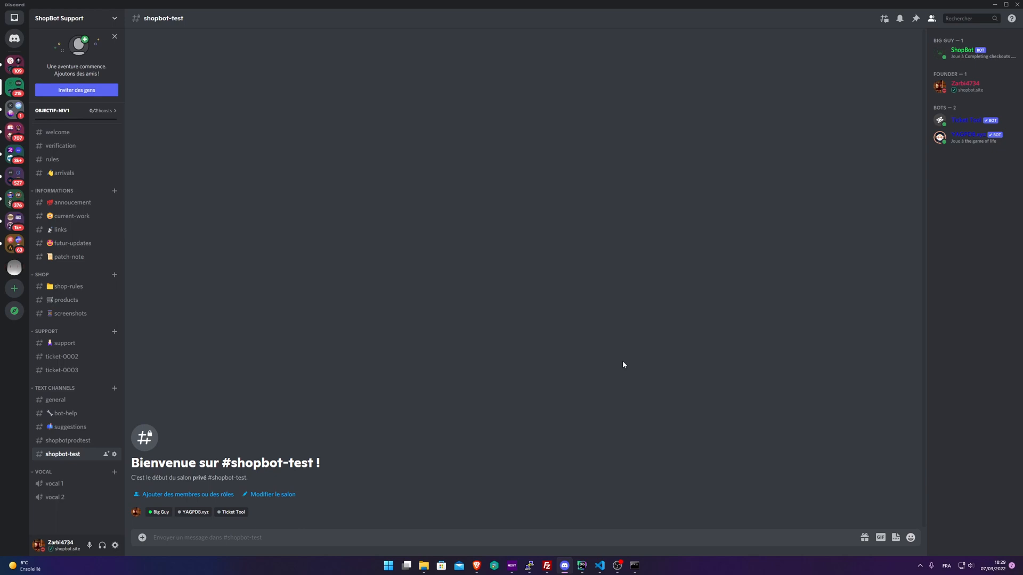
pyautogui.moveTo(574, 423)
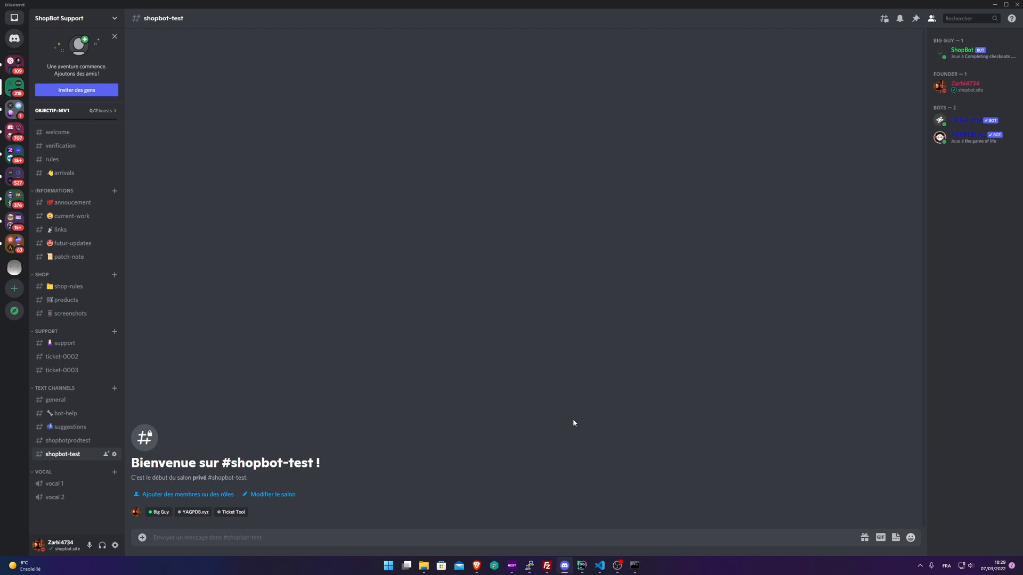